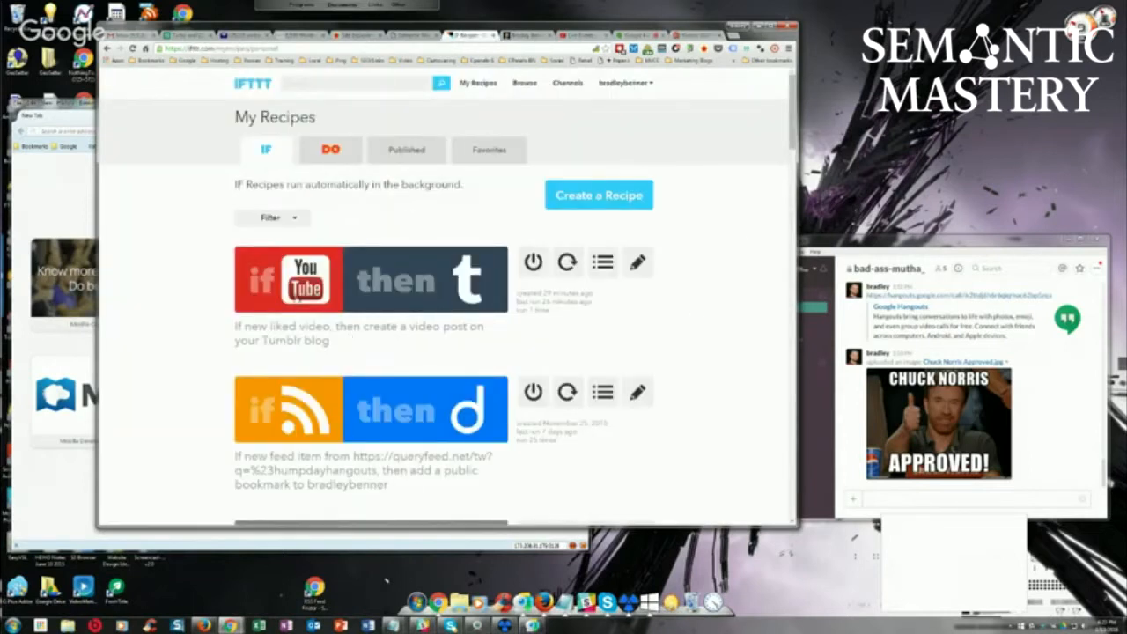
- Start a new recipe and search the trigger channels for YouTube
scroll(down, 3)
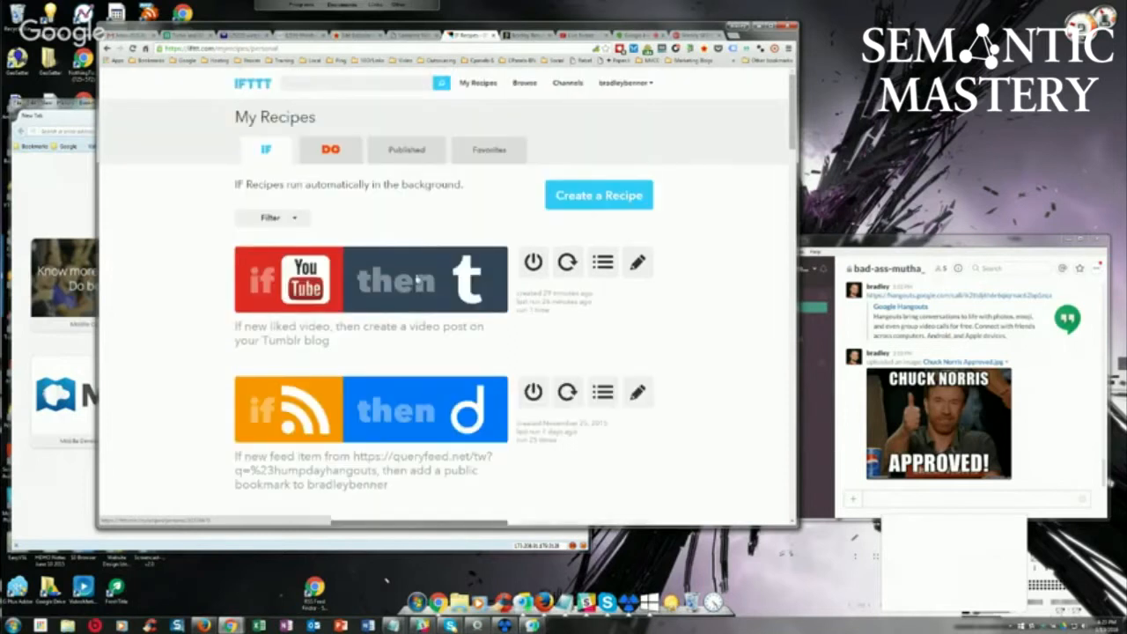
scroll(down, 3)
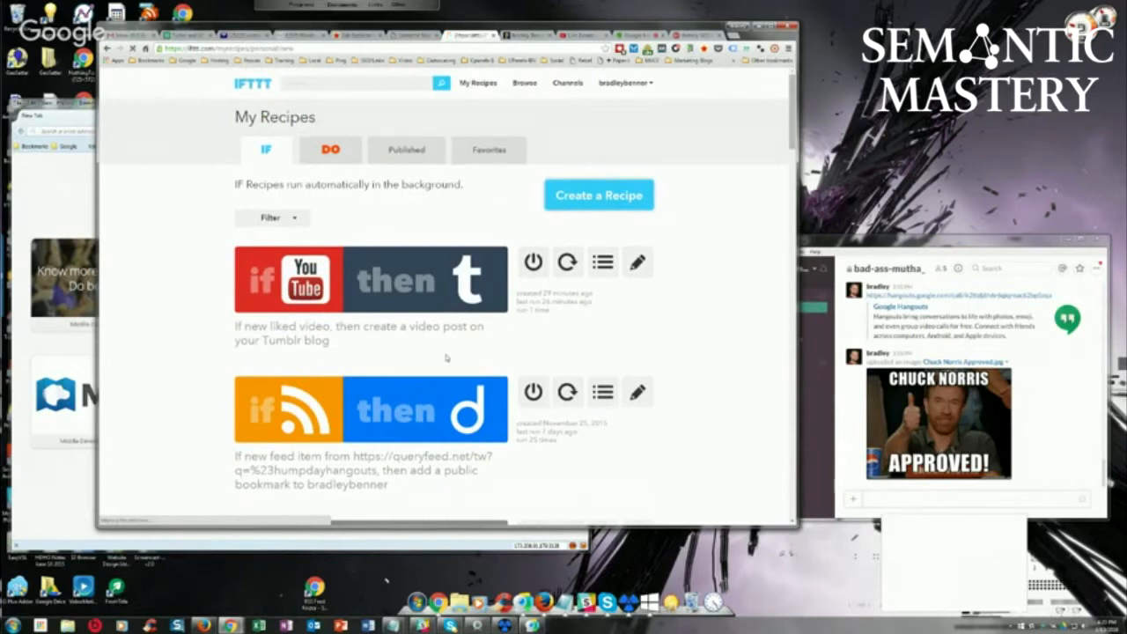
click(599, 194)
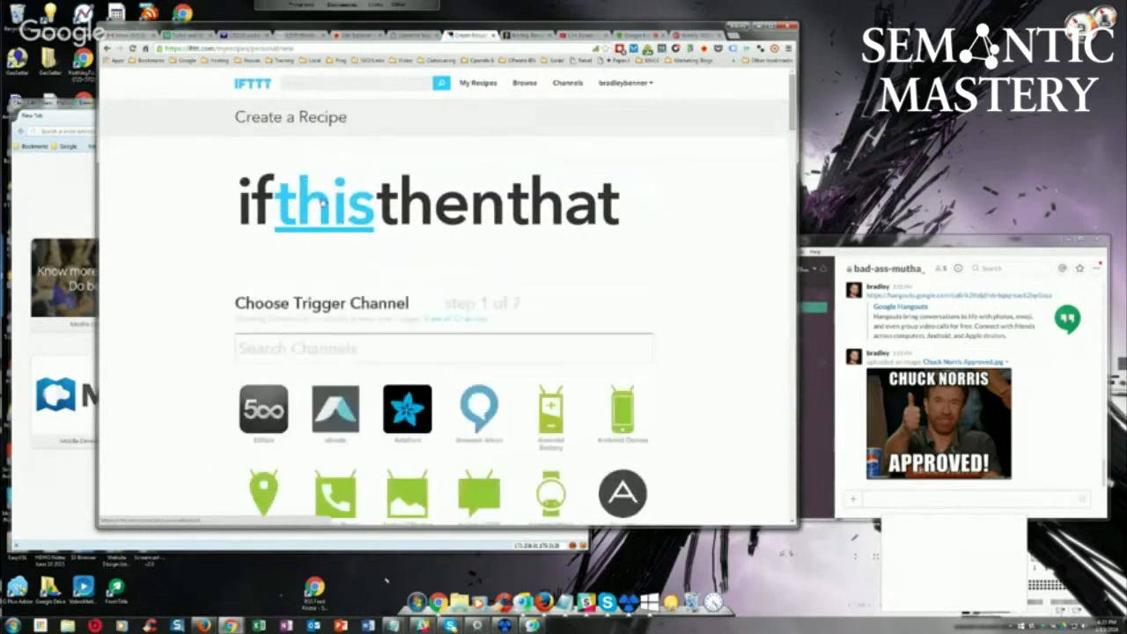
text(youtube)
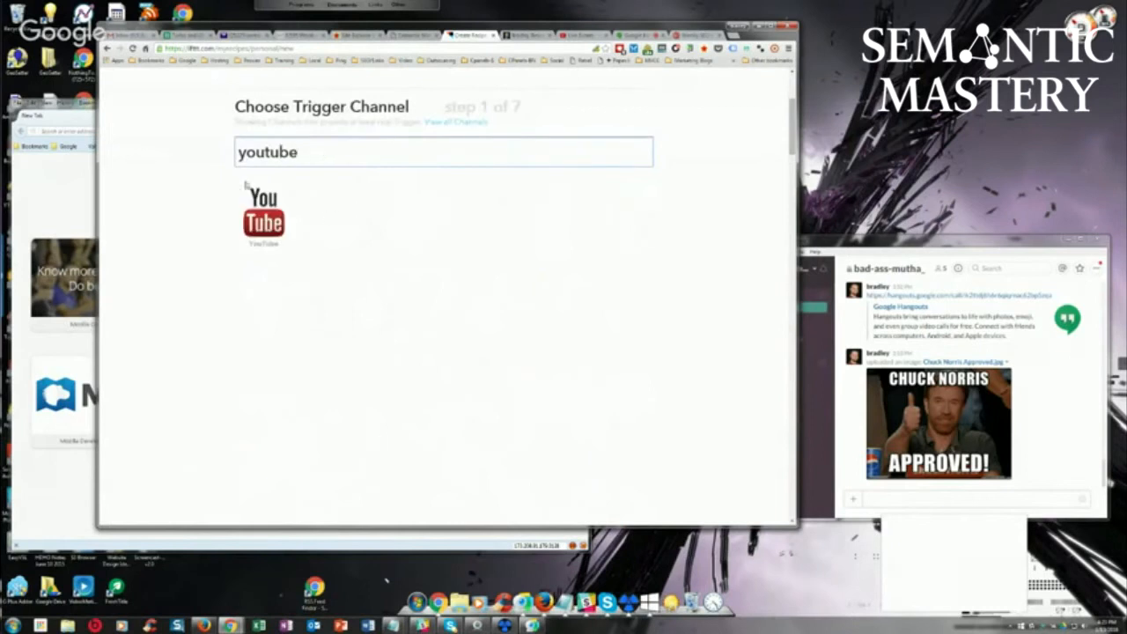
scroll(down, 3)
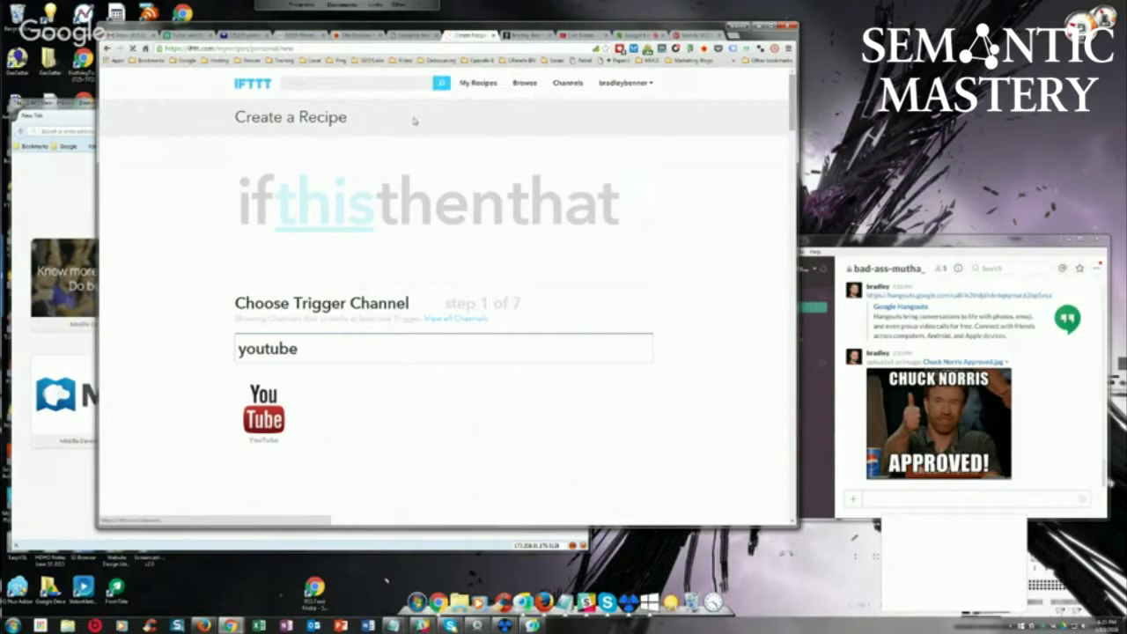
- Search the channel directory for 'youtube' to check the YouTube connection
click(567, 82)
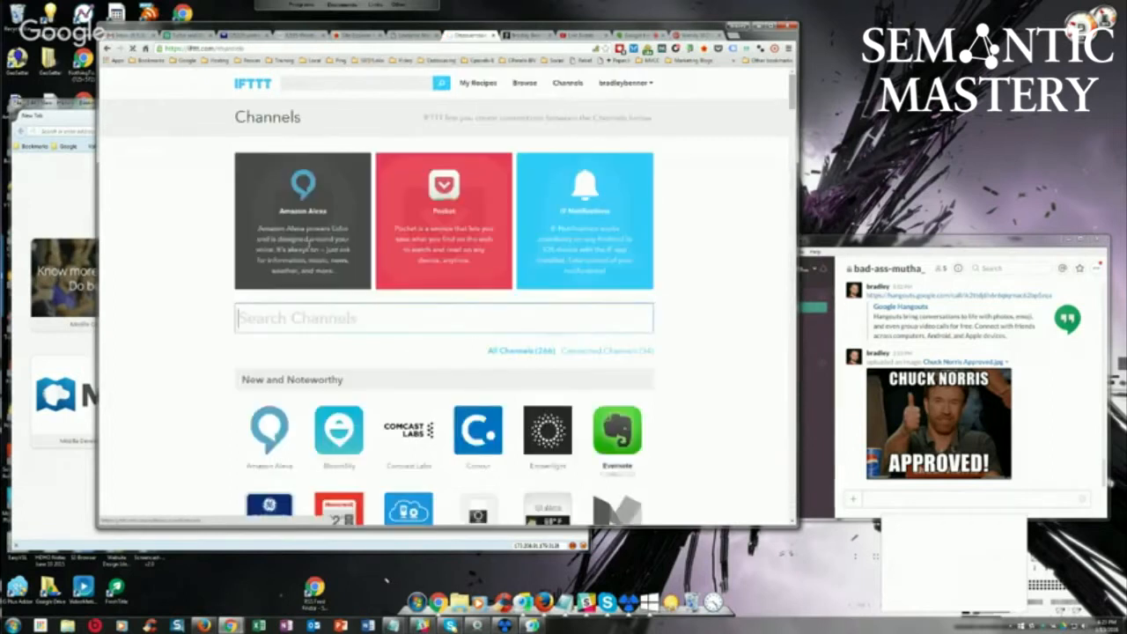
text(youtube)
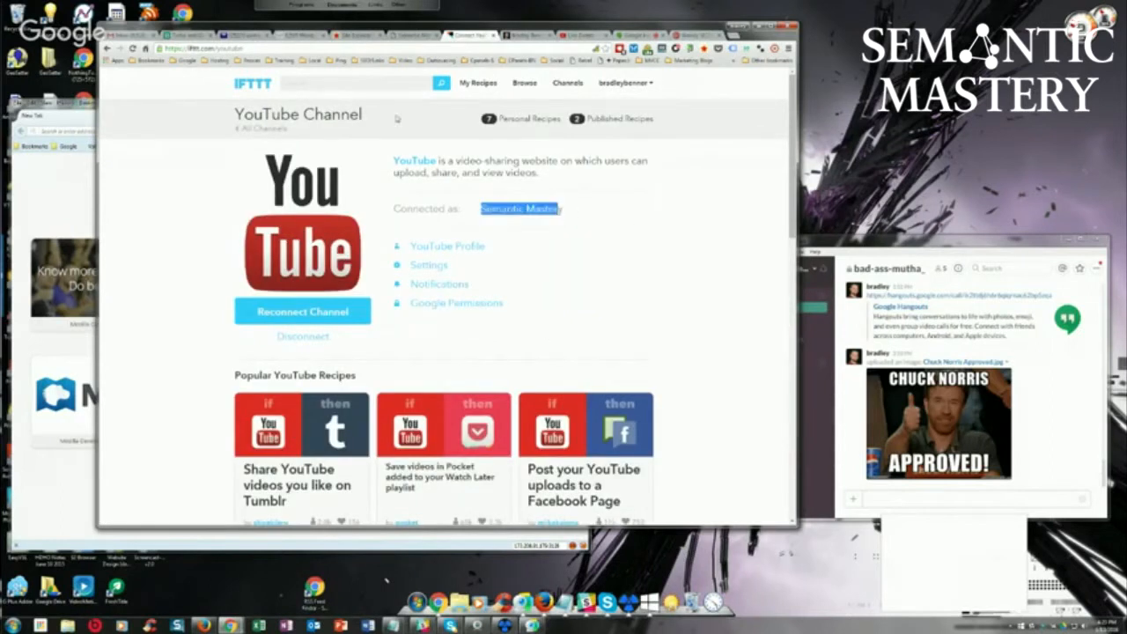
mouse_move(516, 324)
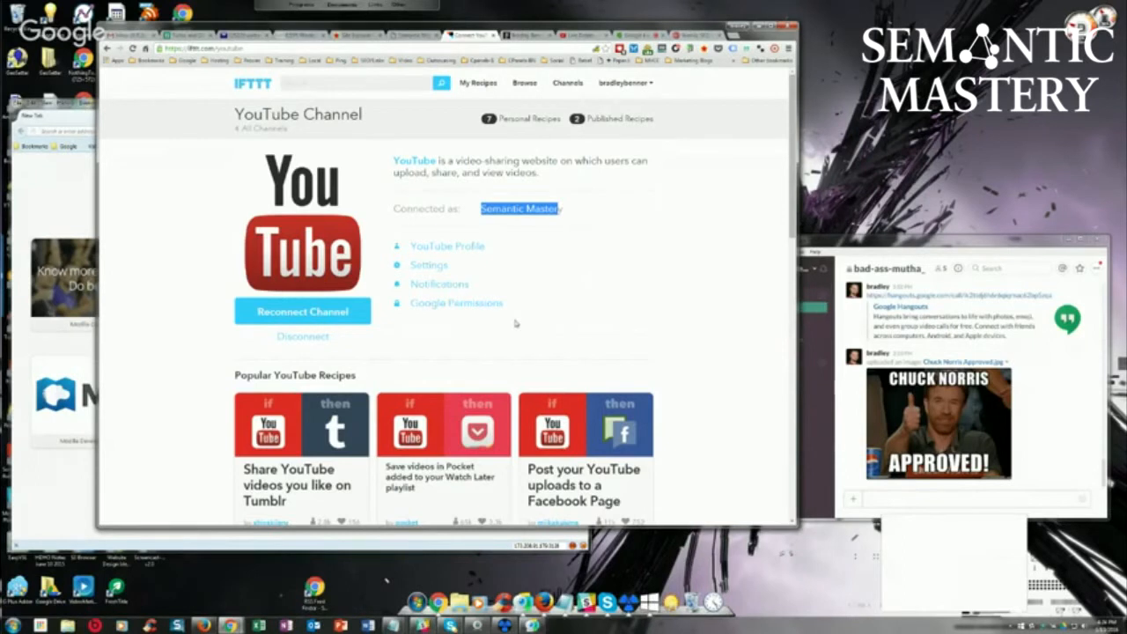
mouse_move(179, 433)
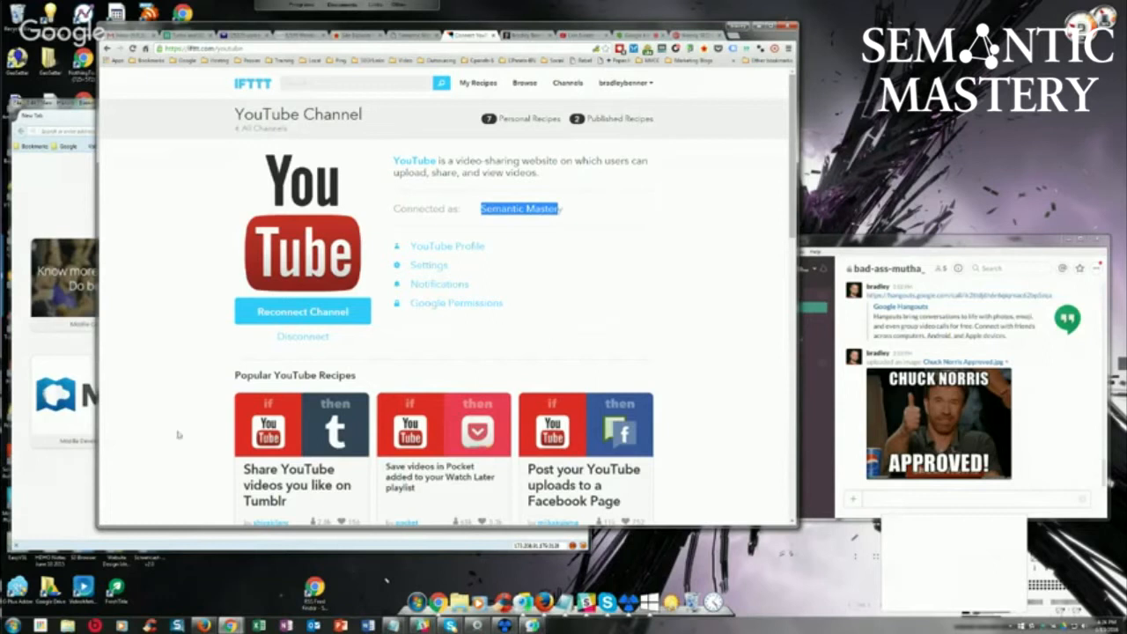
mouse_move(183, 428)
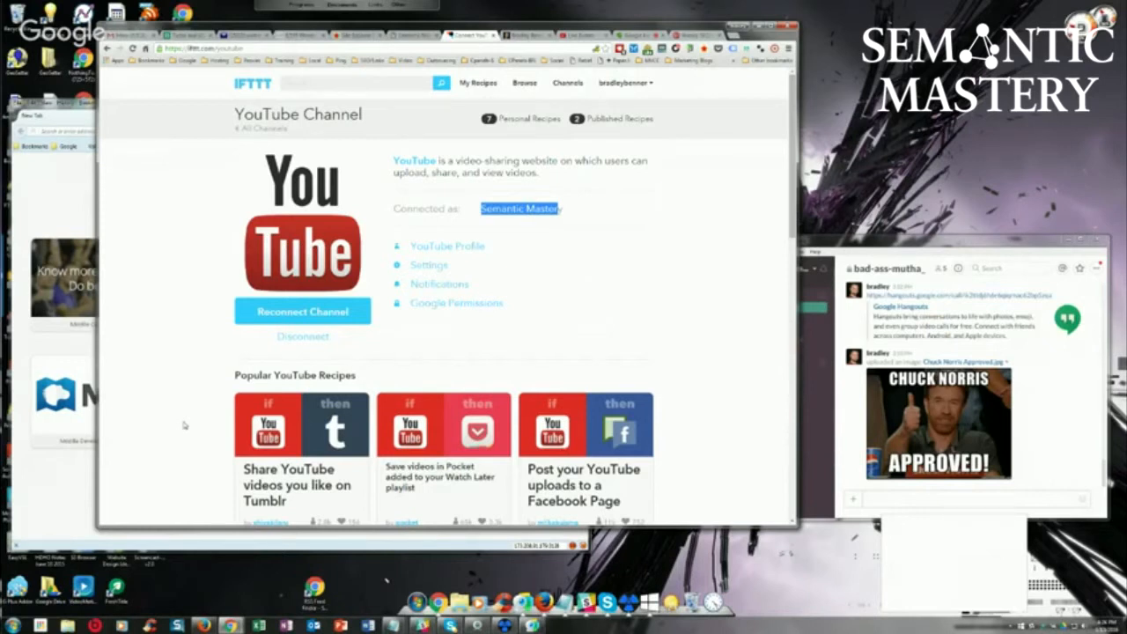
mouse_move(493, 222)
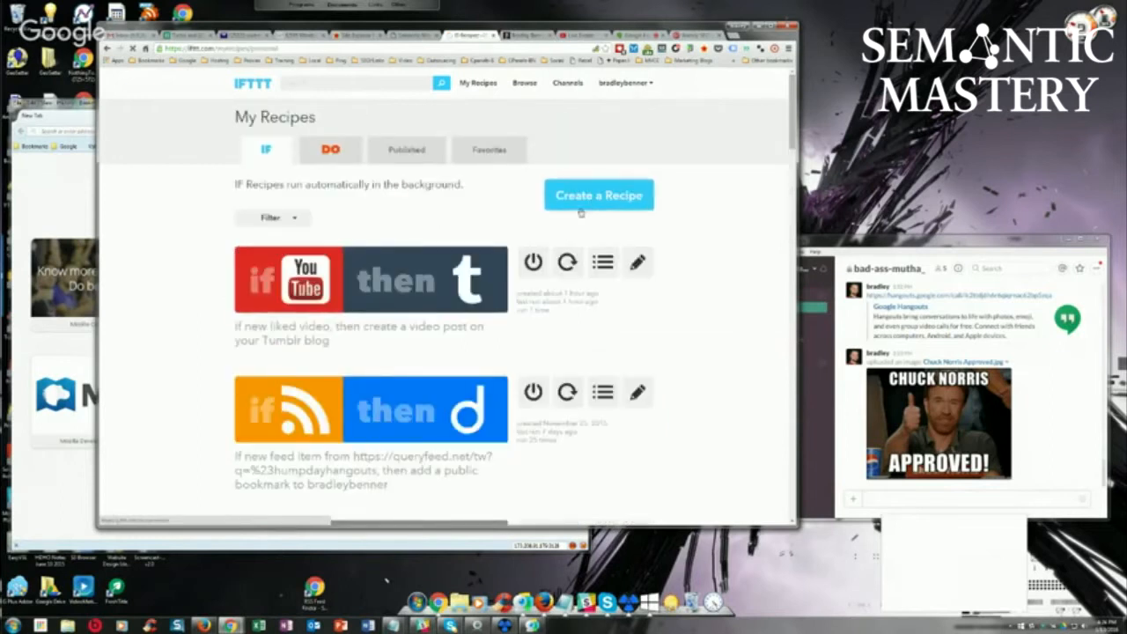
- Start a new recipe triggered by a new liked YouTube video
click(599, 193)
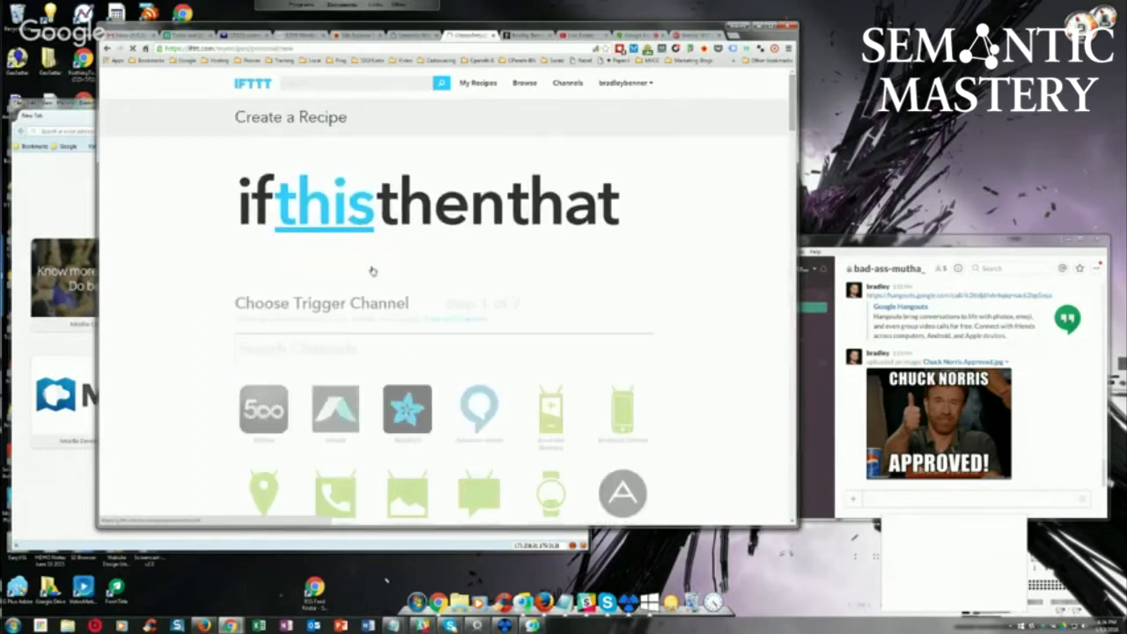
text(youtu)
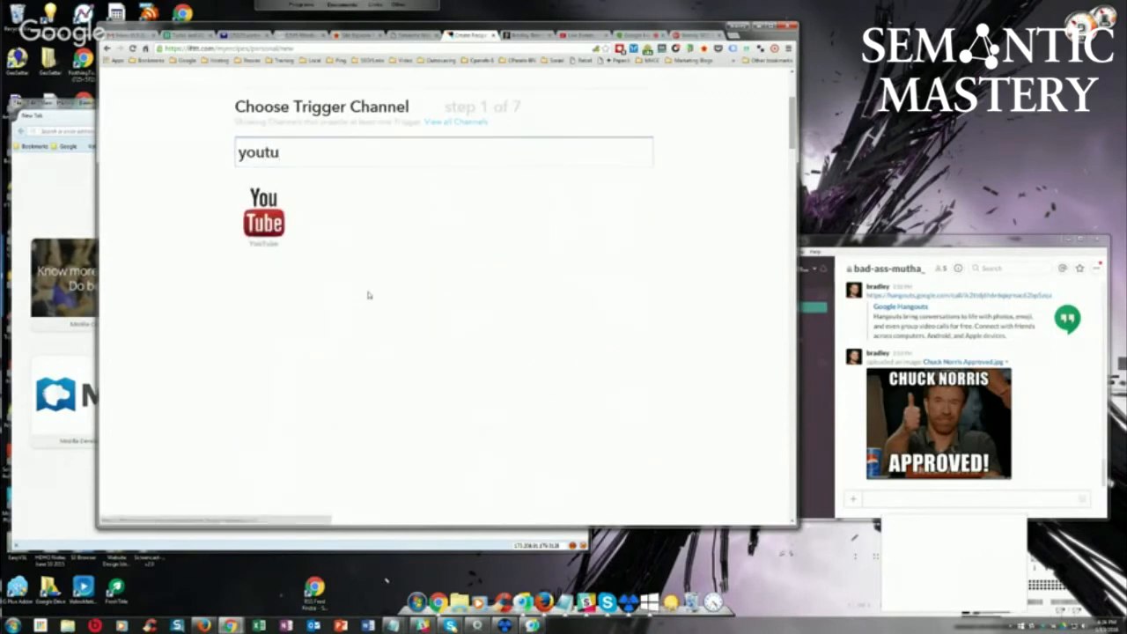
click(265, 215)
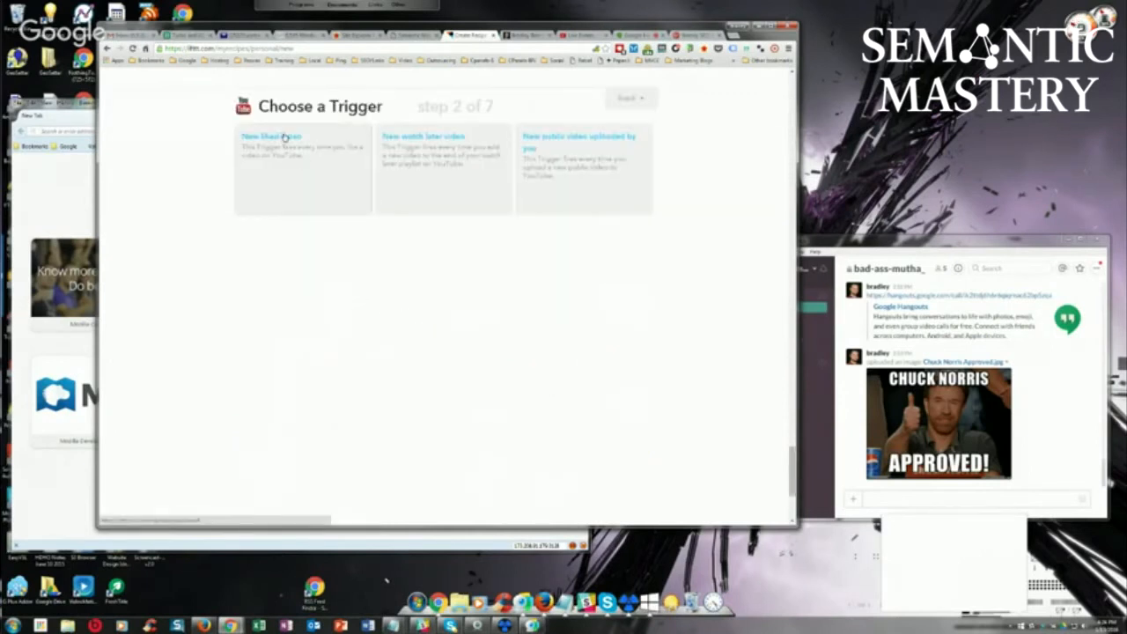
click(282, 141)
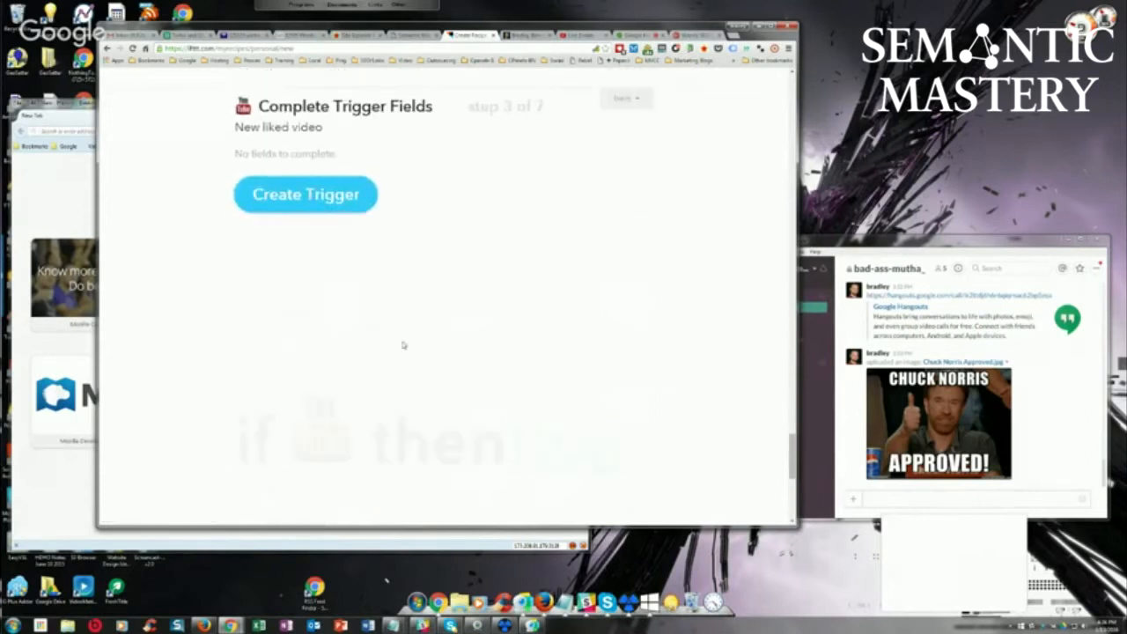
click(306, 194)
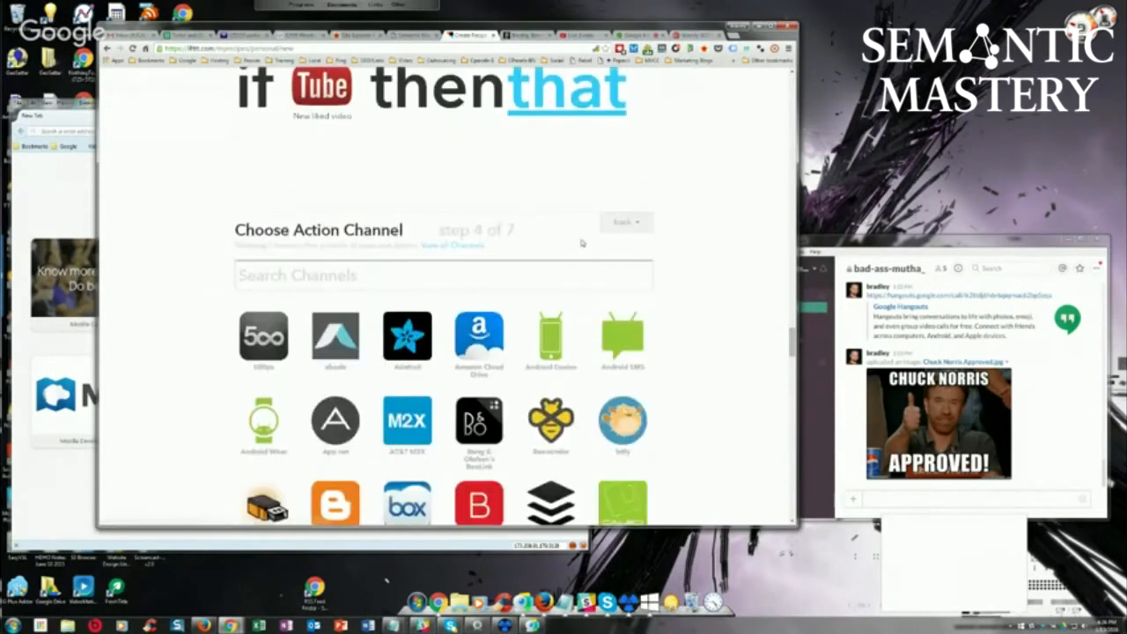
- Choose WordPress as the recipe's action channel
text(word)
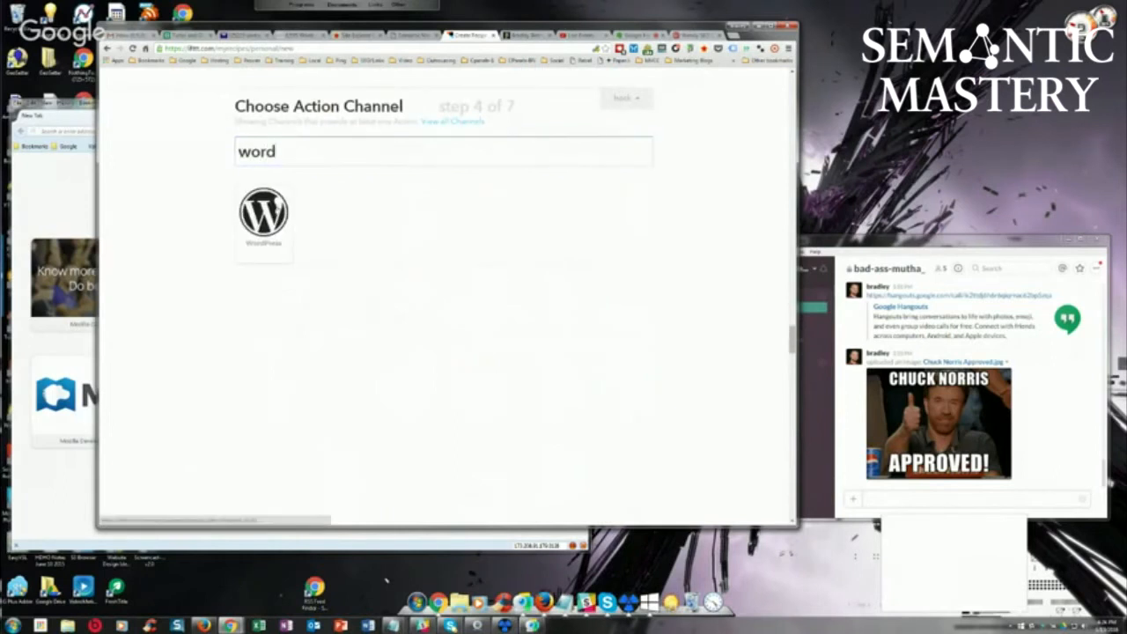
click(265, 215)
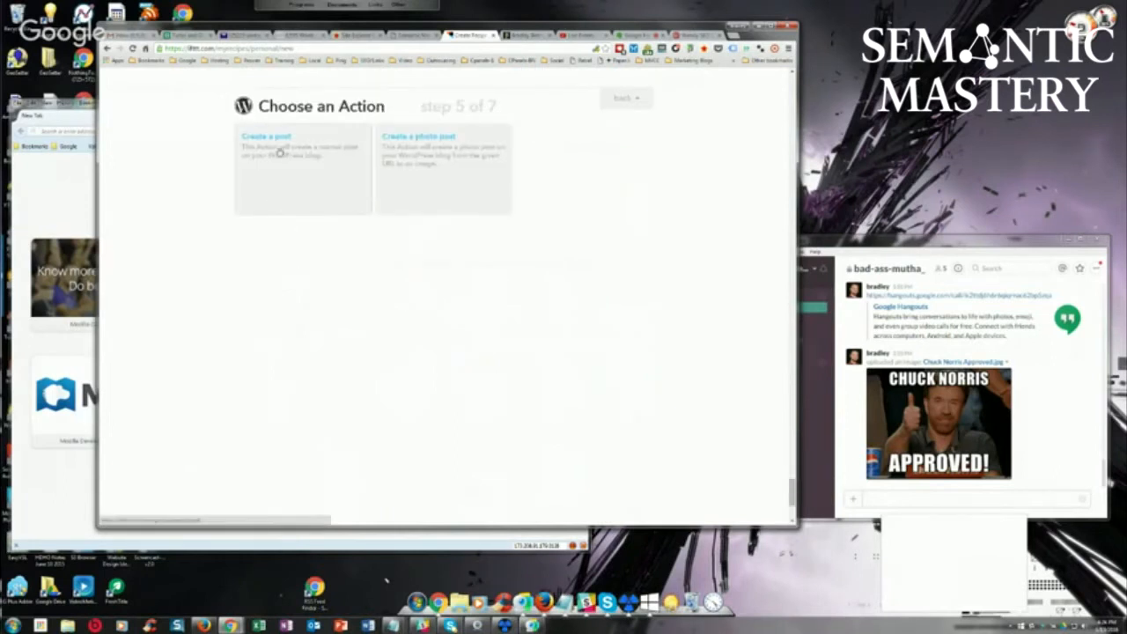
- Make the action a WordPress post with the EmbedCode in the body, description removed, and create it
click(299, 144)
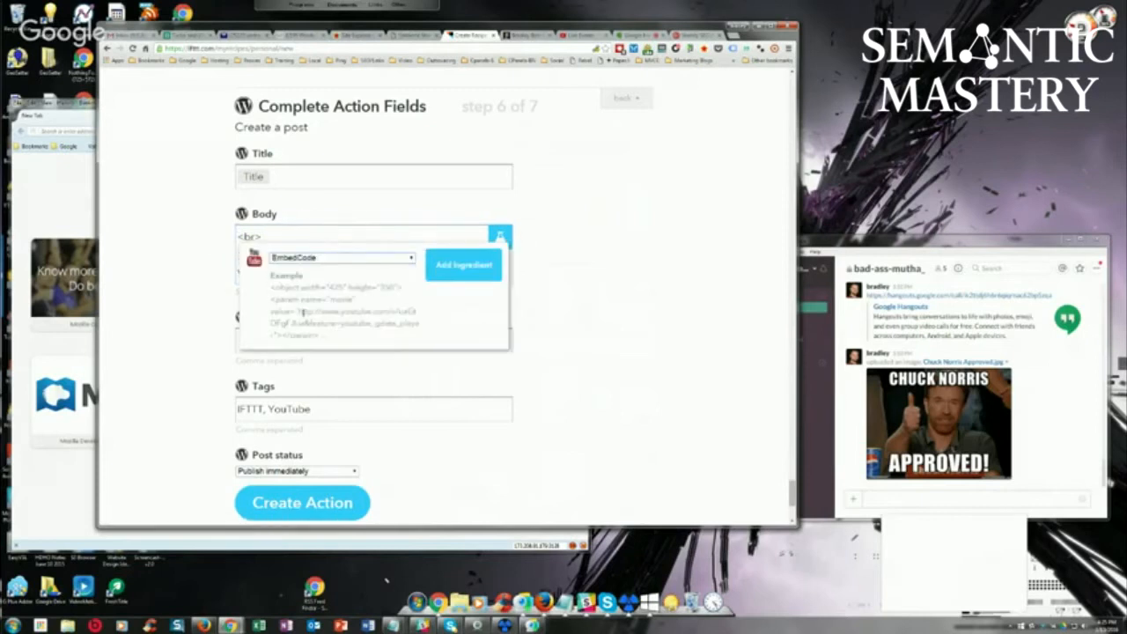
click(464, 264)
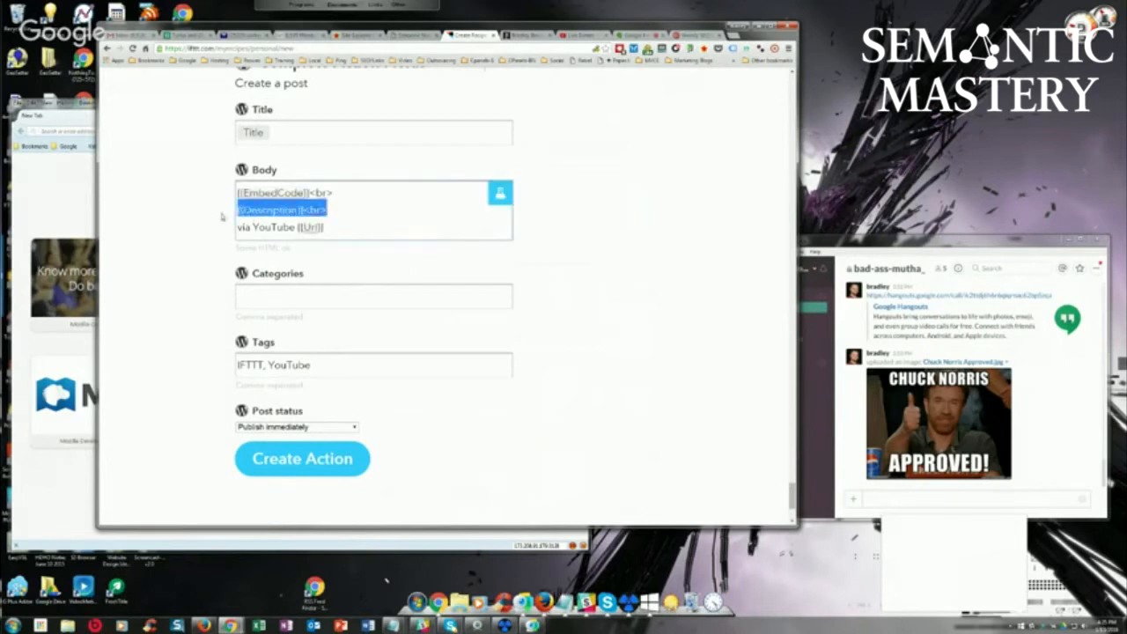
key(Delete)
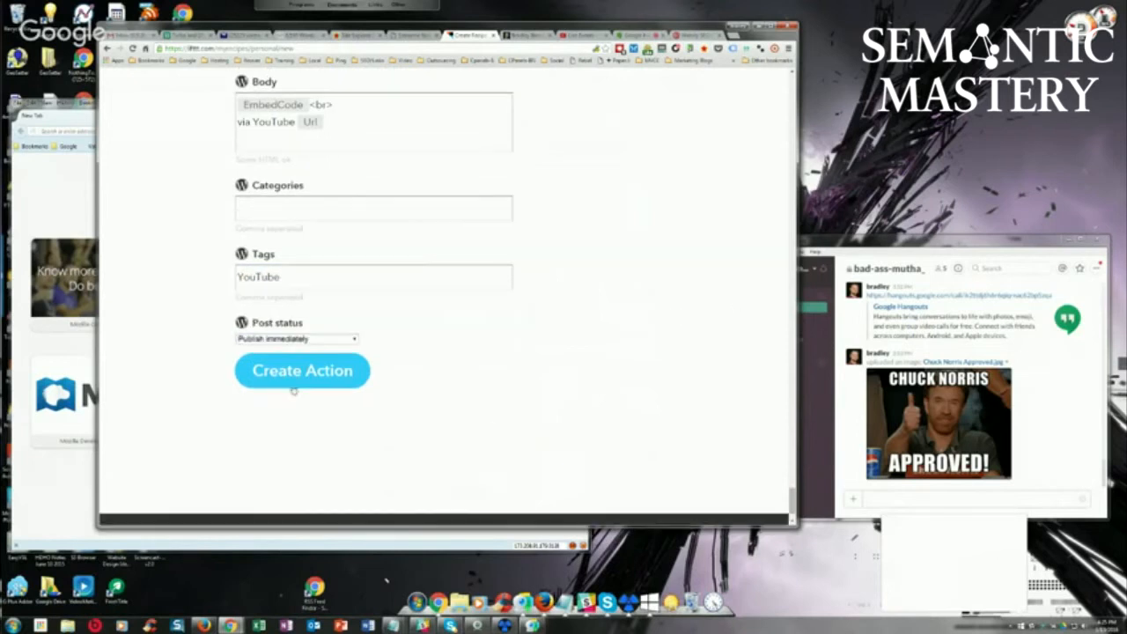
click(303, 370)
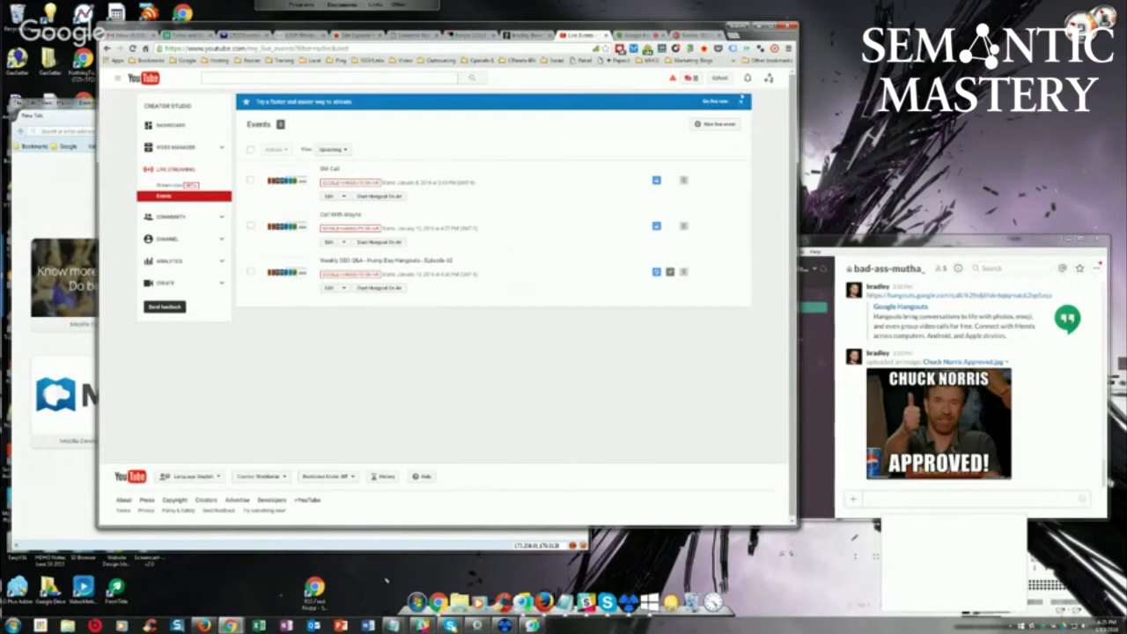
- Search YouTube for 'Mastery' and open the Funnelstak bonus video
click(331, 77)
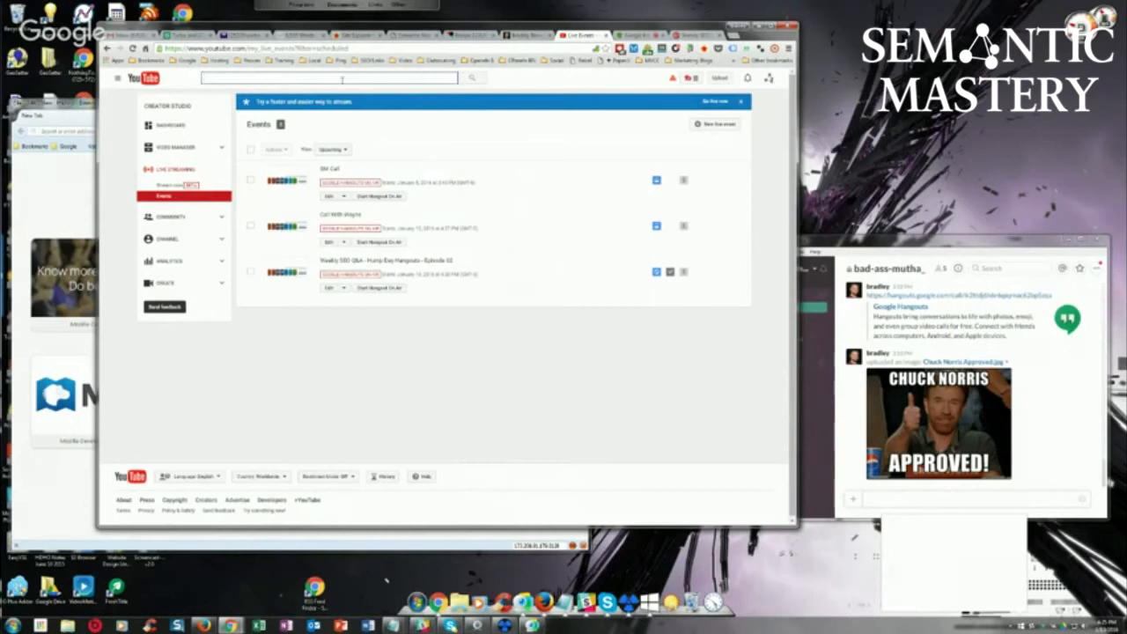
text(Mastery pr)
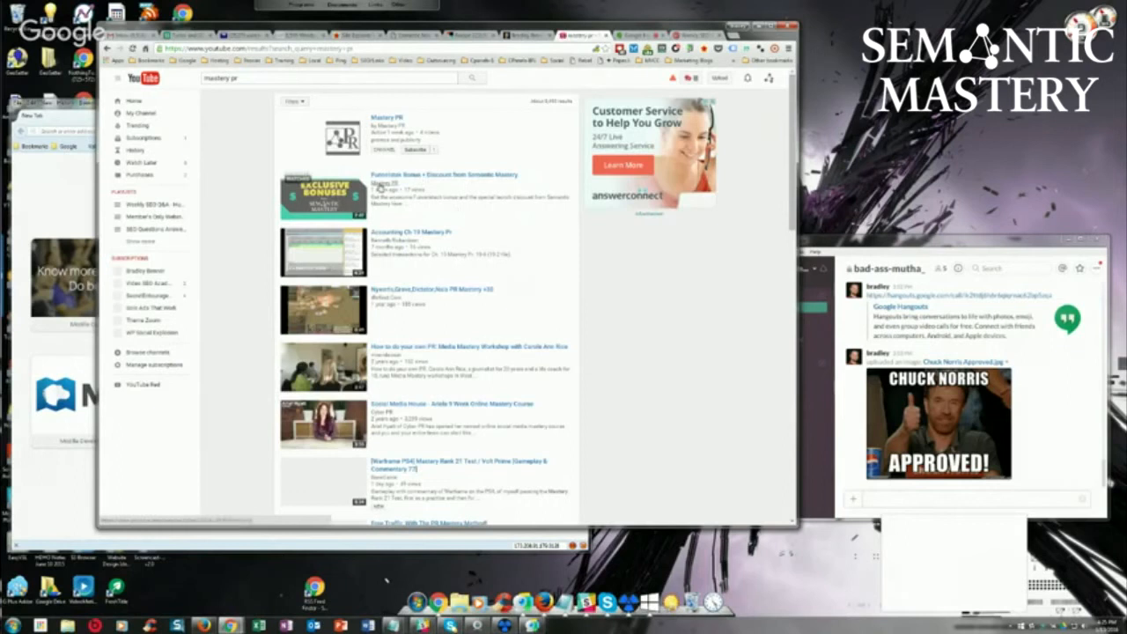
click(385, 116)
text(b)
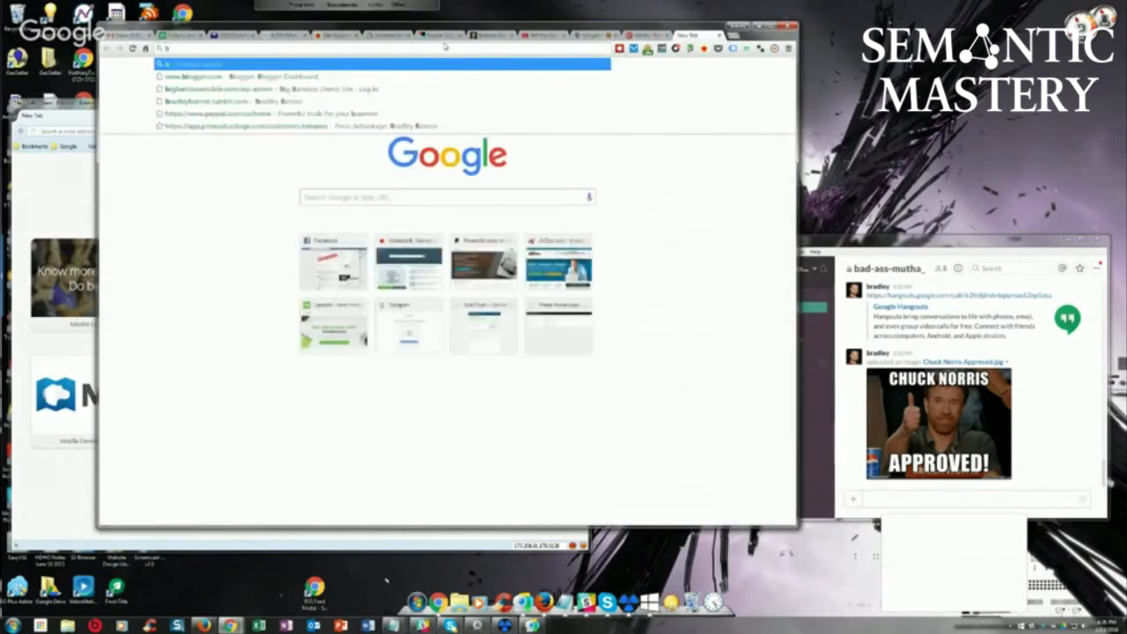
- Start entering the blog address 'radley' in a new tab before switching to the IFTTT recipe
text(radley)
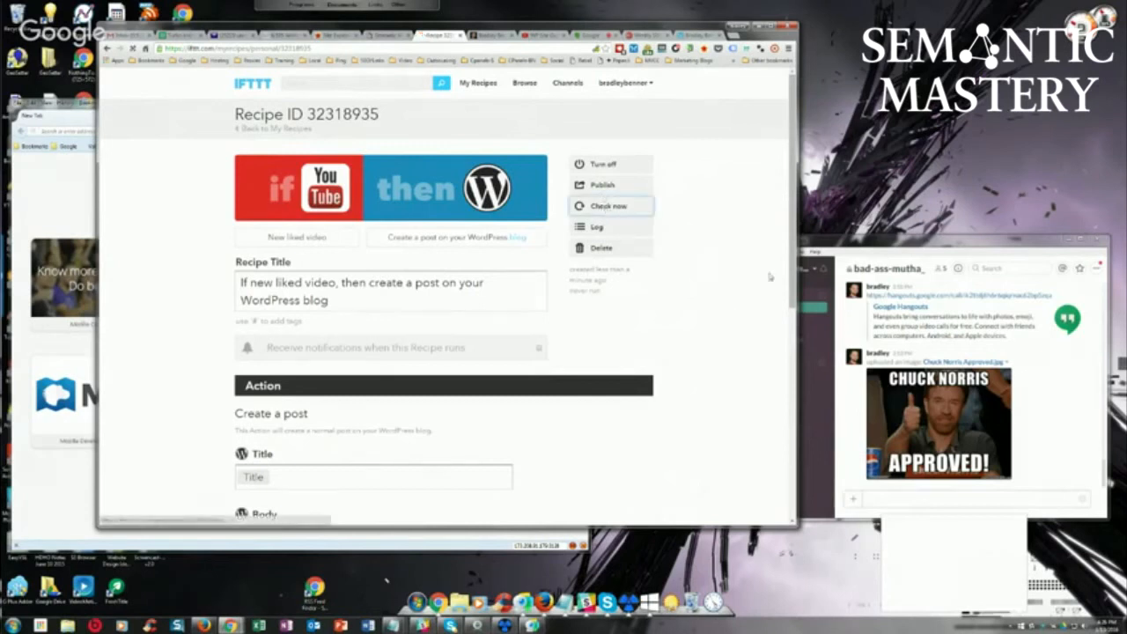
mouse_move(724, 317)
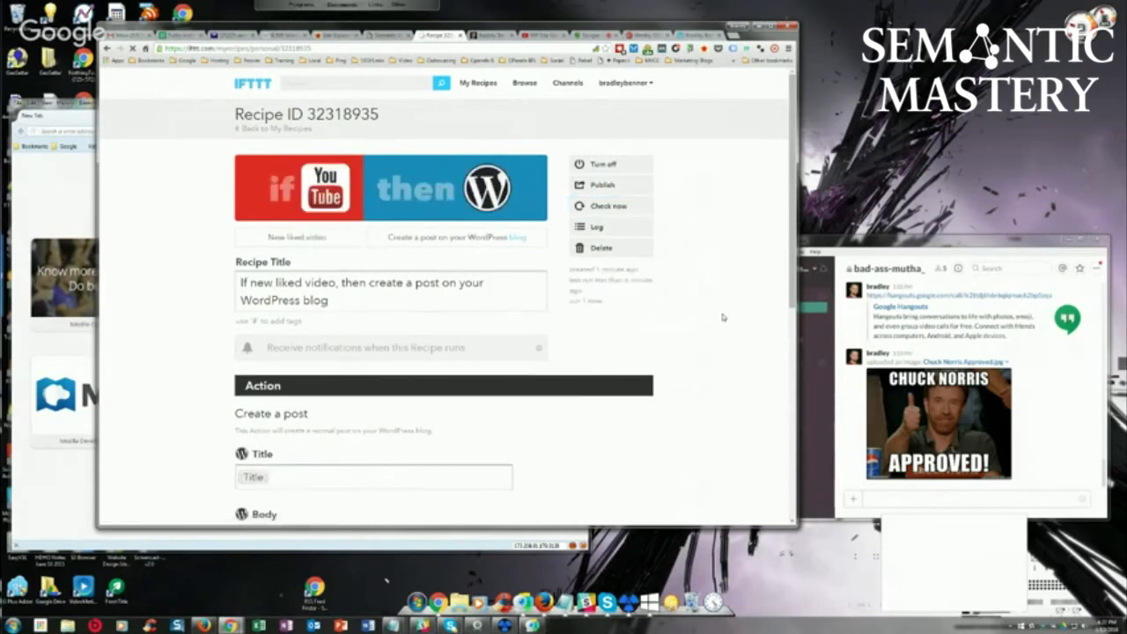
- Run 'Check now' so the recipe looks for new liked videos immediately
click(610, 205)
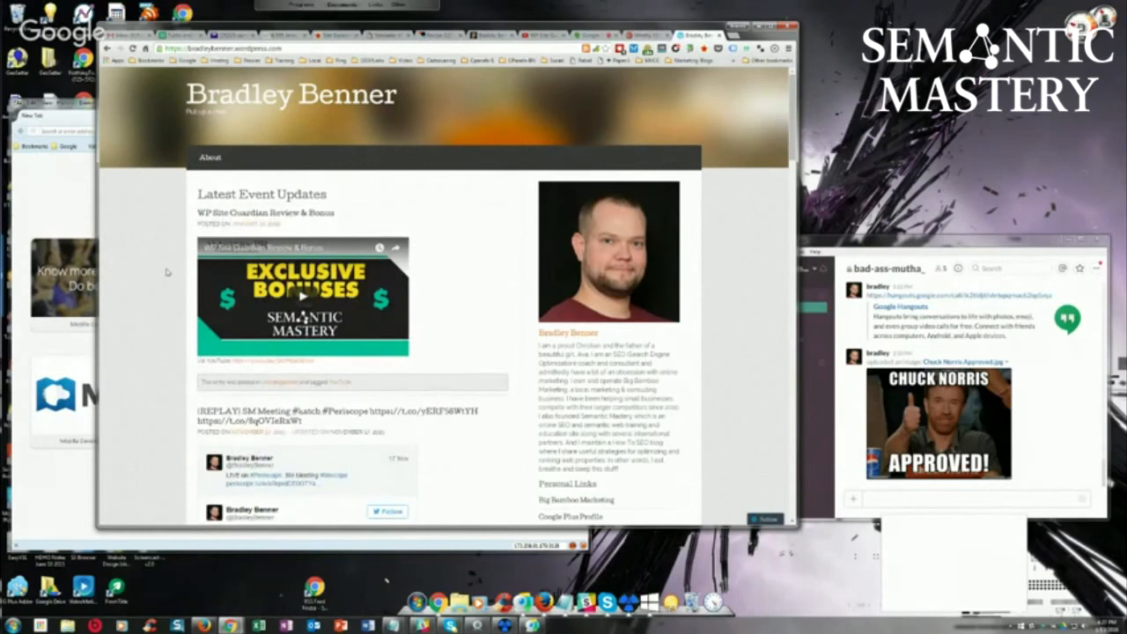
mouse_move(162, 332)
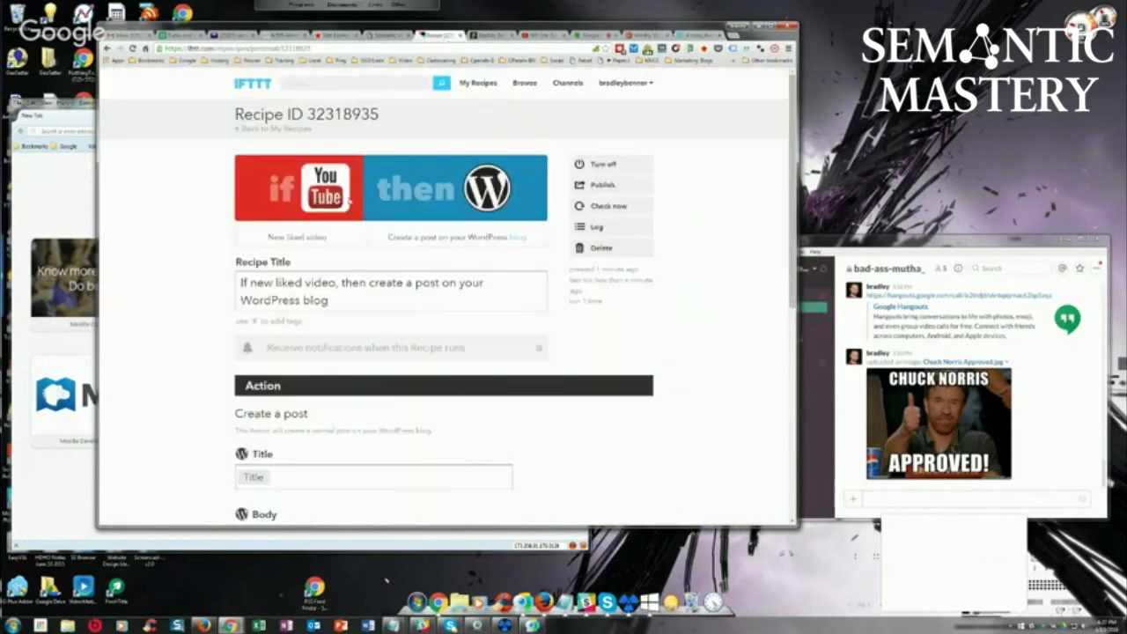
mouse_move(663, 175)
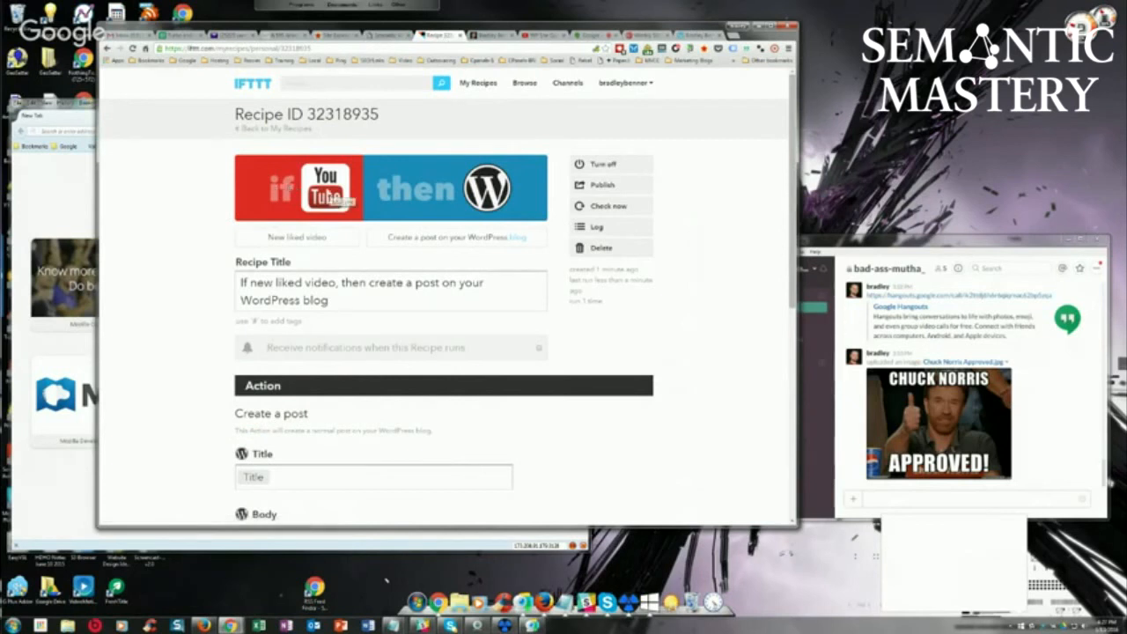
- Update the recipe's WordPress post action fields to save them
scroll(down, 3)
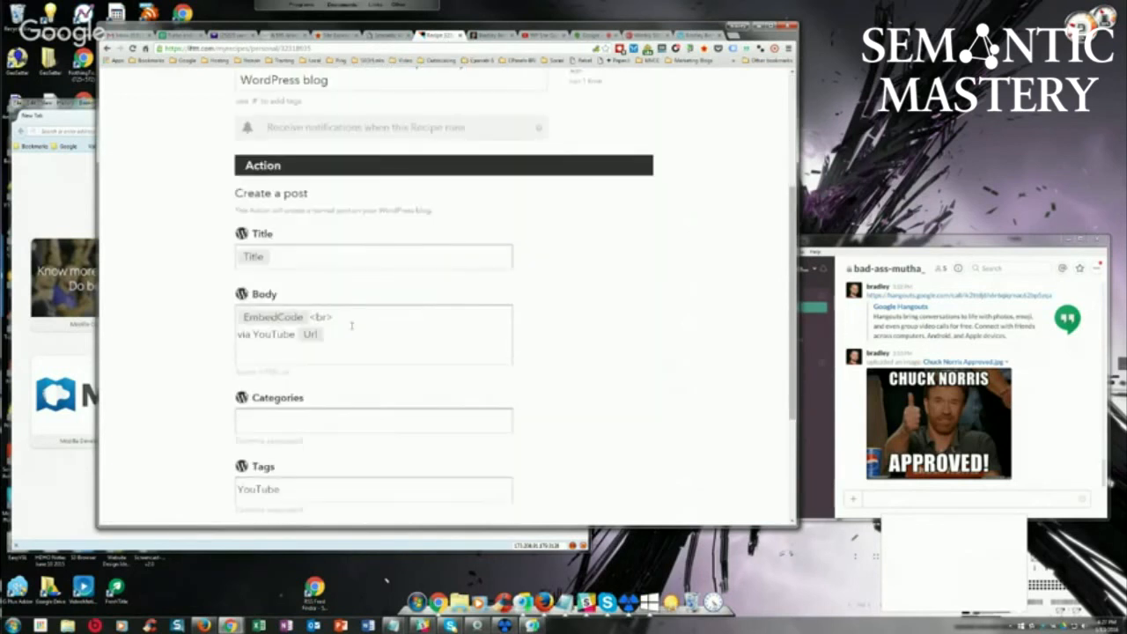
scroll(down, 3)
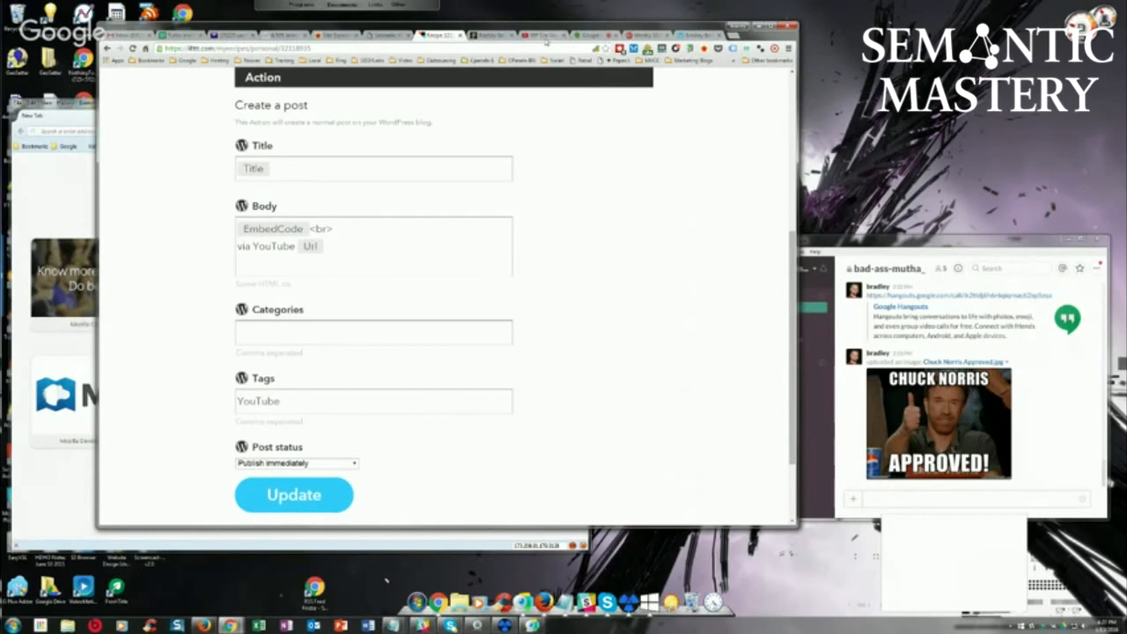
click(545, 36)
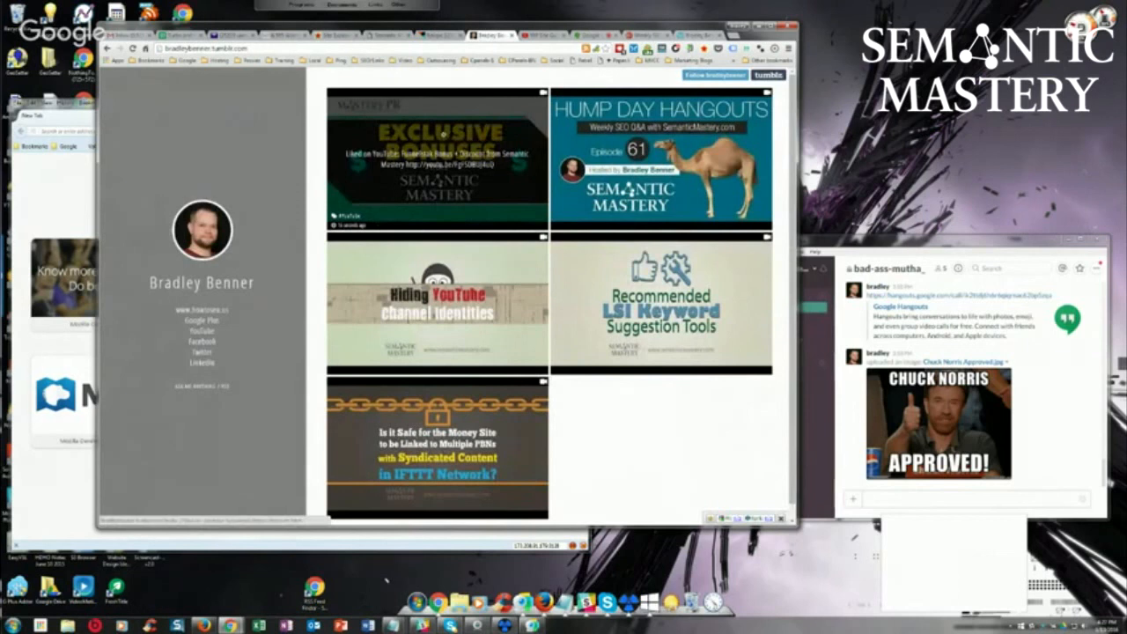
- Open the Exclusive Bonuses video post on the Tumblr blog
click(436, 159)
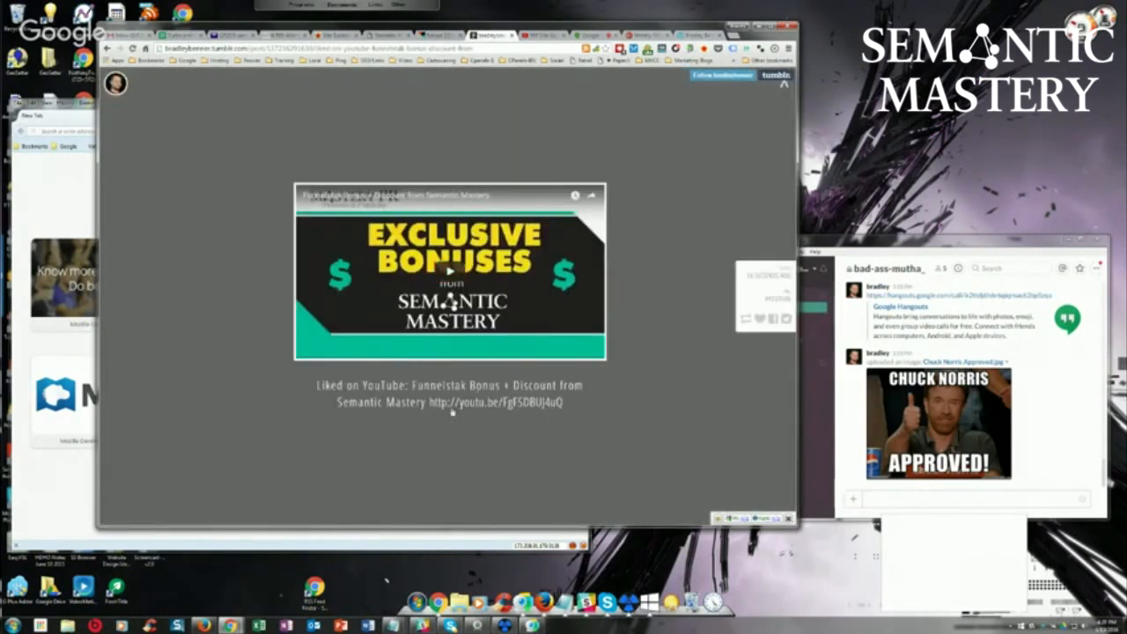
mouse_move(165, 430)
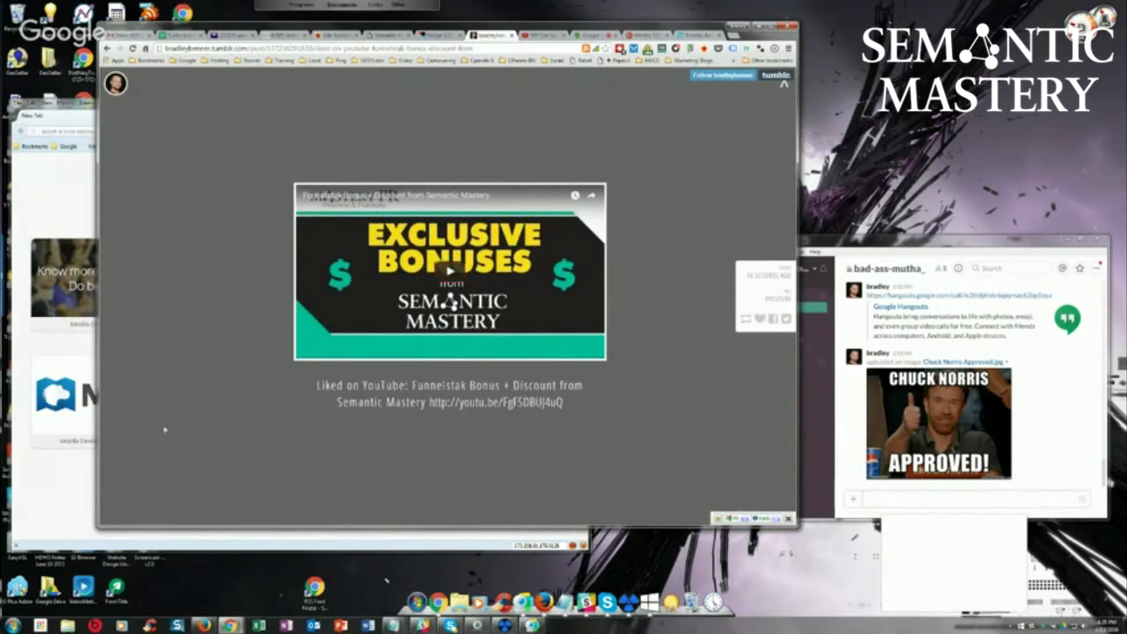